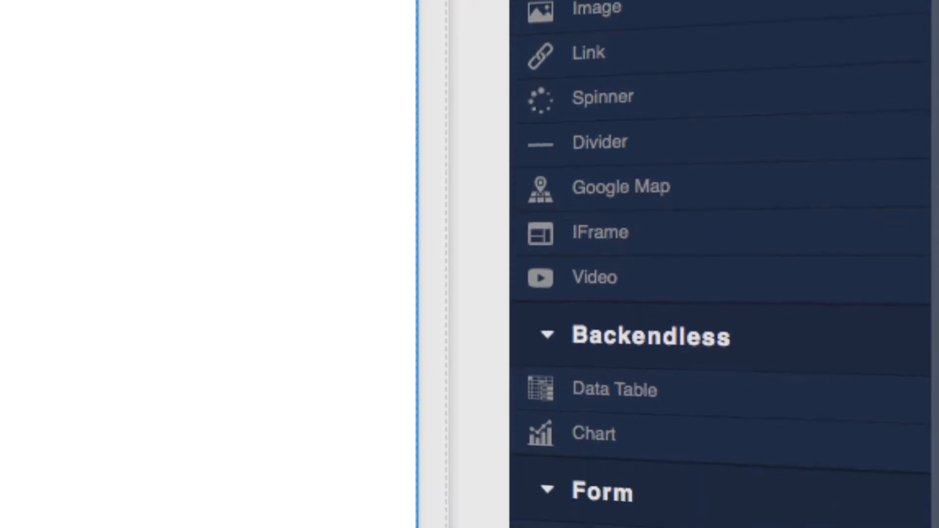
- Bind Data Table1 to the City table in its Settings
scroll(down, 3)
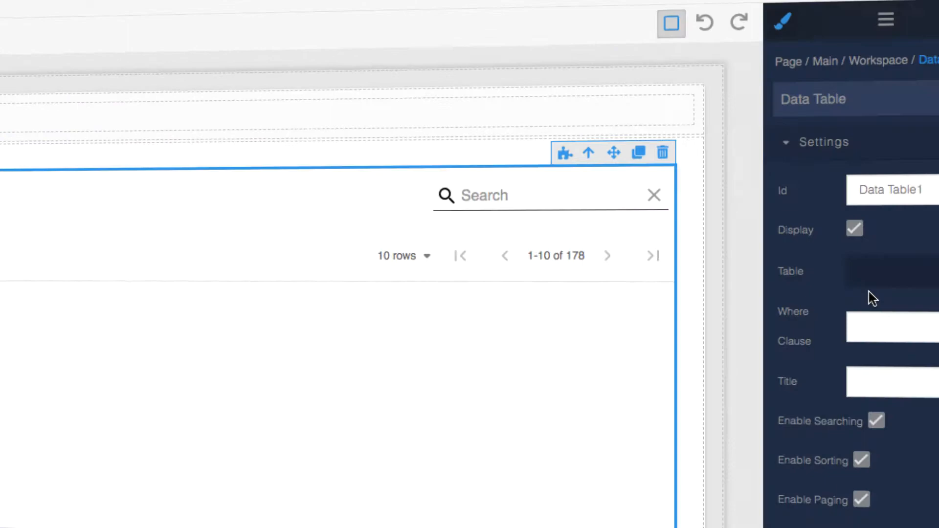
click(889, 270)
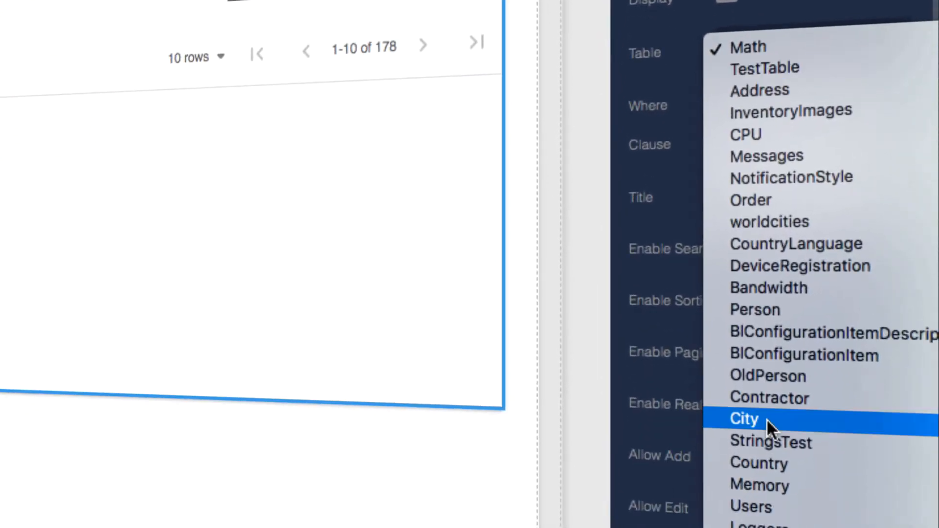
click(744, 418)
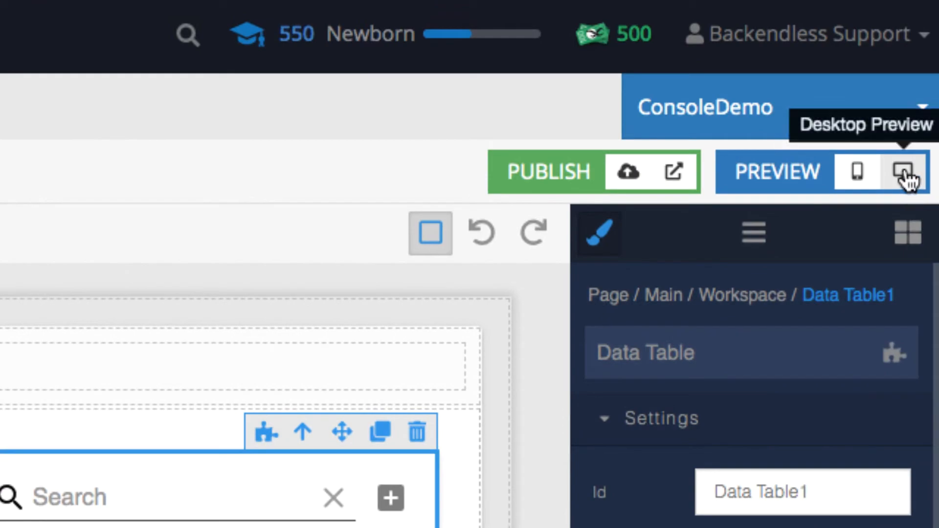
- In Desktop Preview, search the city list for New York, then clear the search
click(908, 173)
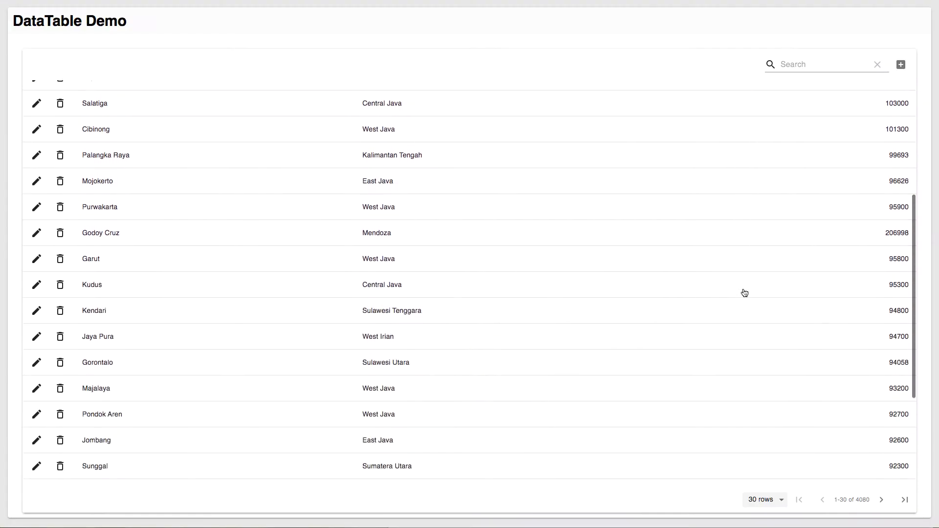
text(New York)
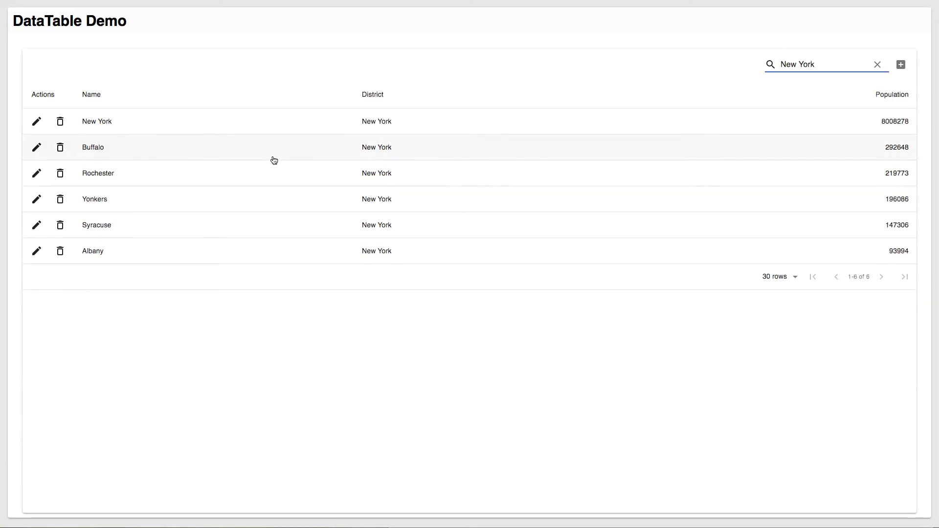
click(877, 64)
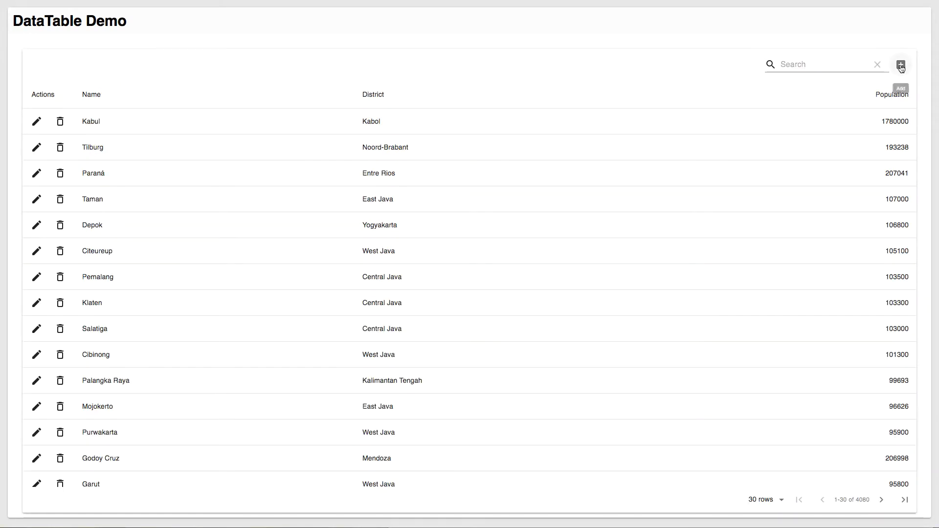
- Add a new city record for Amarillo, Texas with its population and save it
click(901, 65)
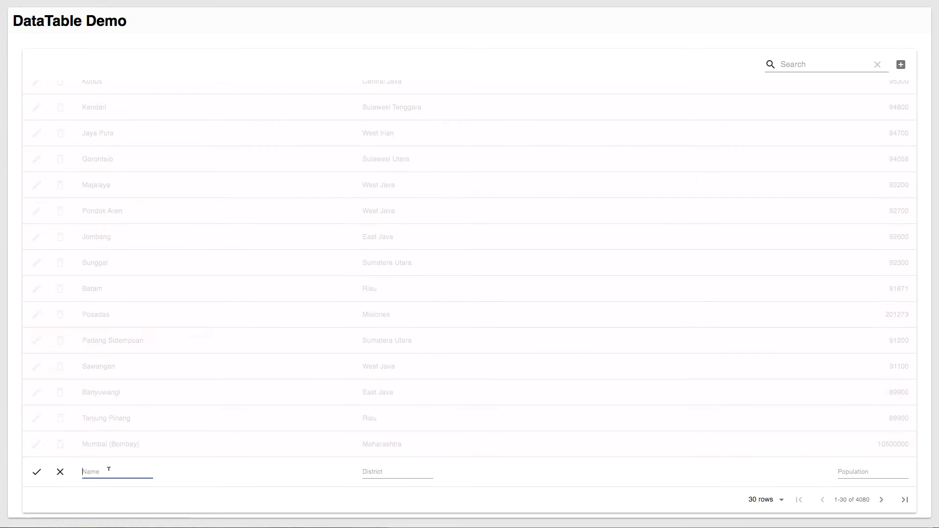
text(Amarillo)
click(873, 472)
text(30)
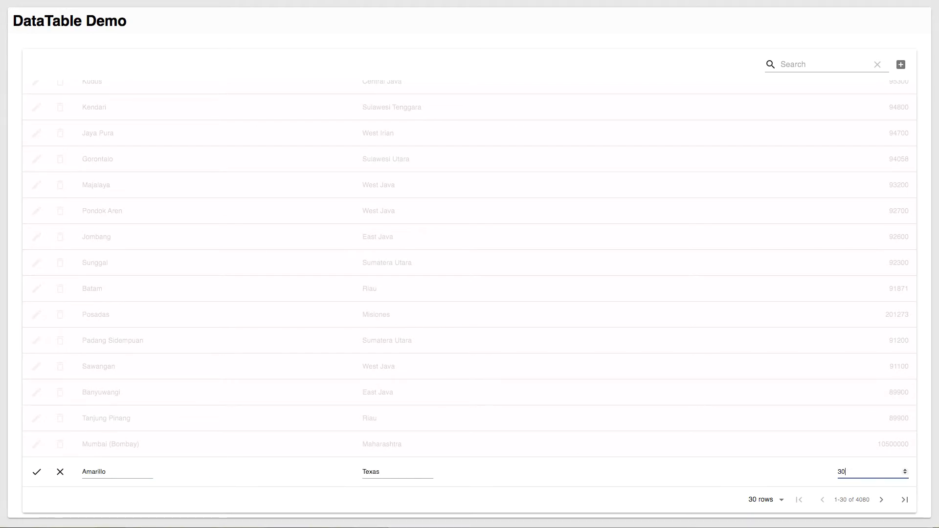
click(36, 472)
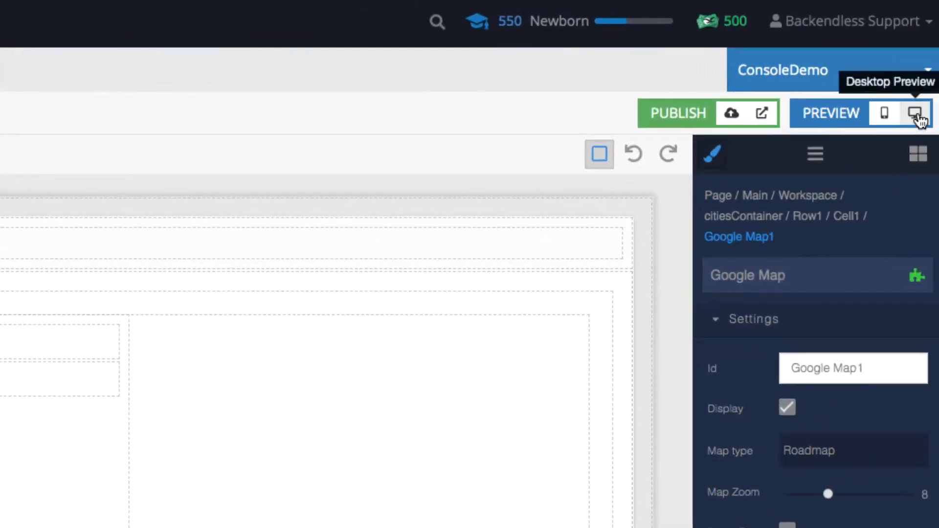
- Preview the Google Map cities page in Desktop Preview
click(916, 113)
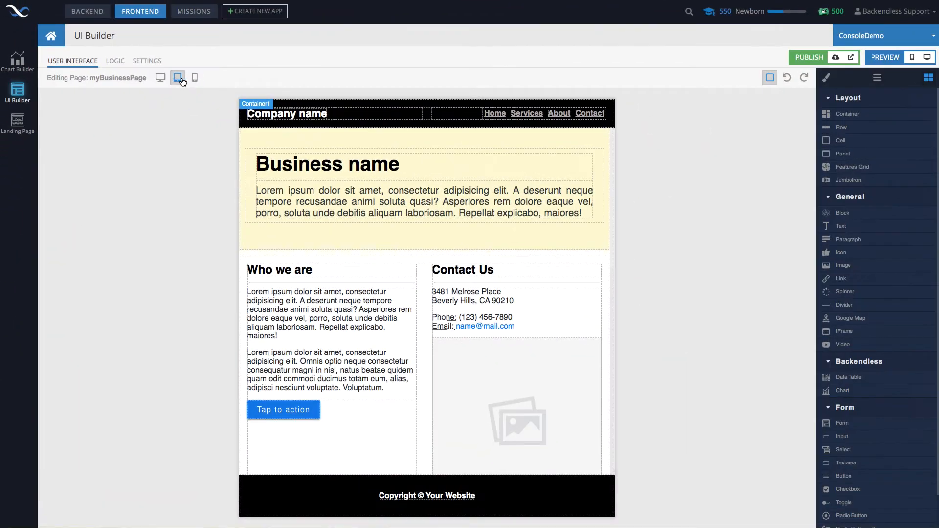
- Check the layout at phone width, return to desktop width, and show the page's logic handlers
click(194, 77)
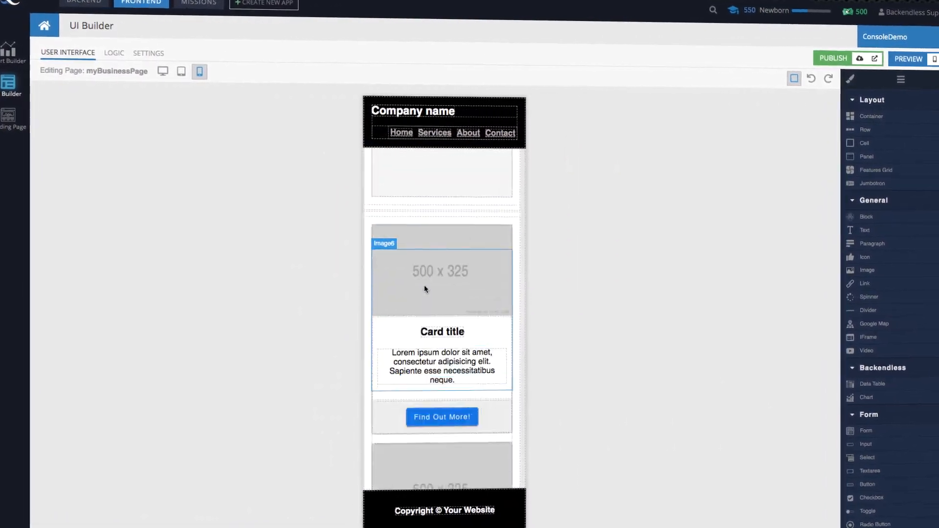
click(181, 71)
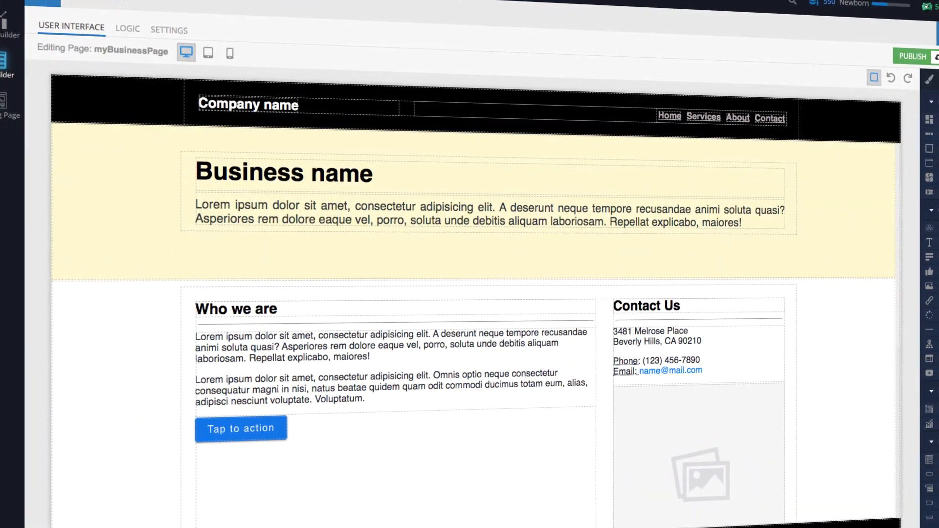
click(127, 29)
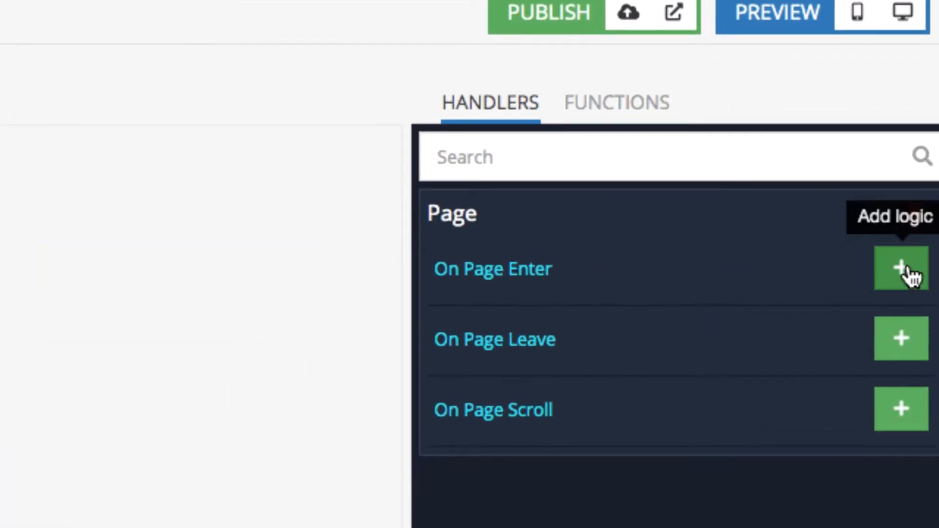
- Make On Page Enter set countries to Country objects (page size 100) where continent = 'North America'
click(902, 268)
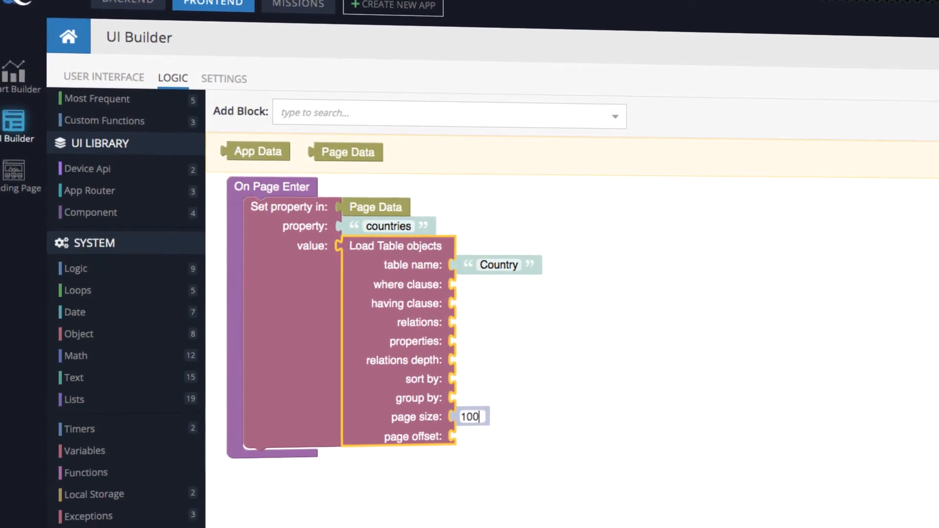
text(text)
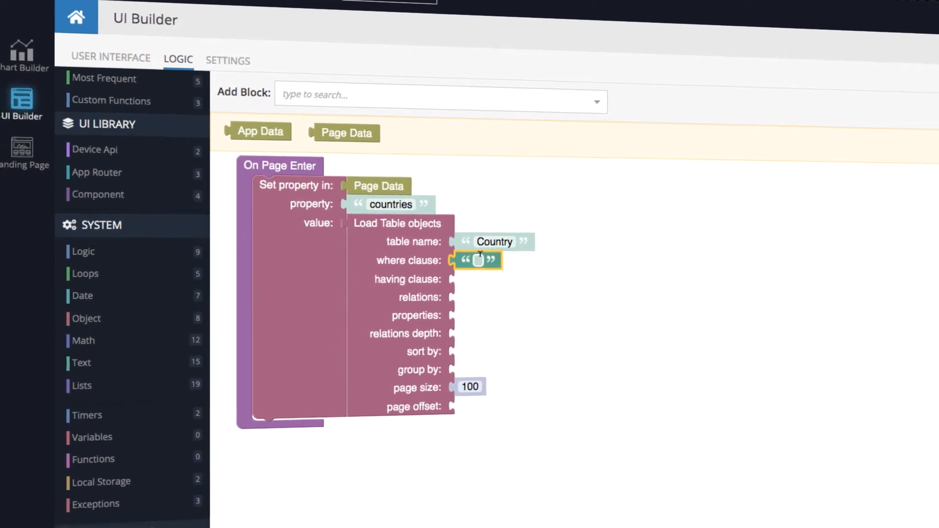
text(continent = 'North America)
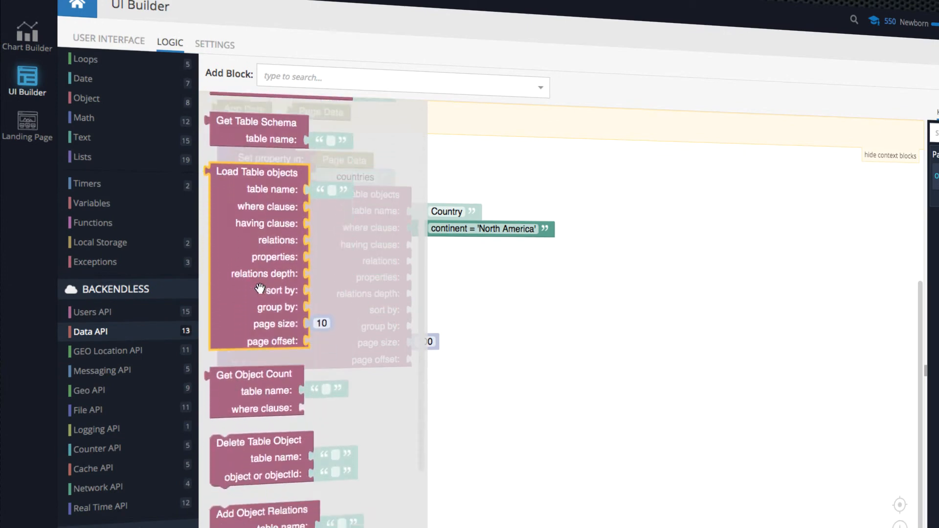
- Browse the Data API and File API logic blocks, then go back to the User Interface editor
scroll(down, 3)
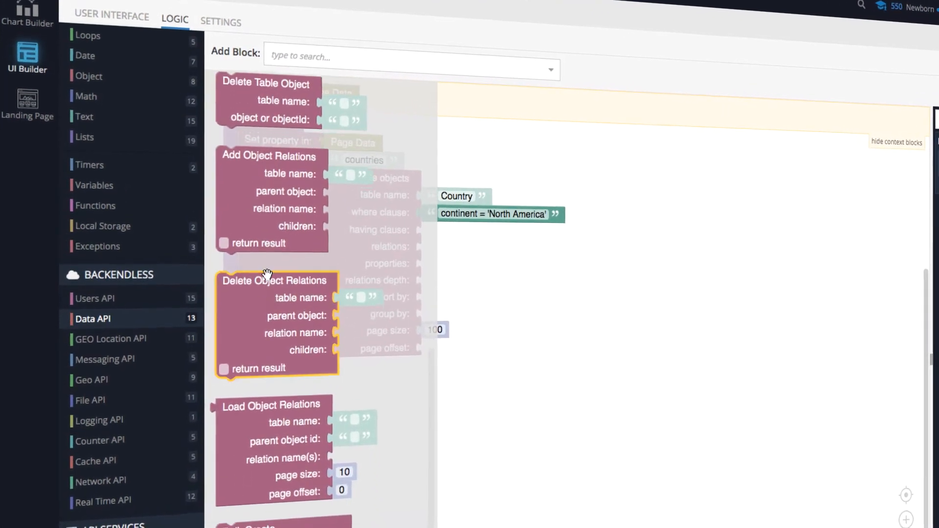
scroll(down, 3)
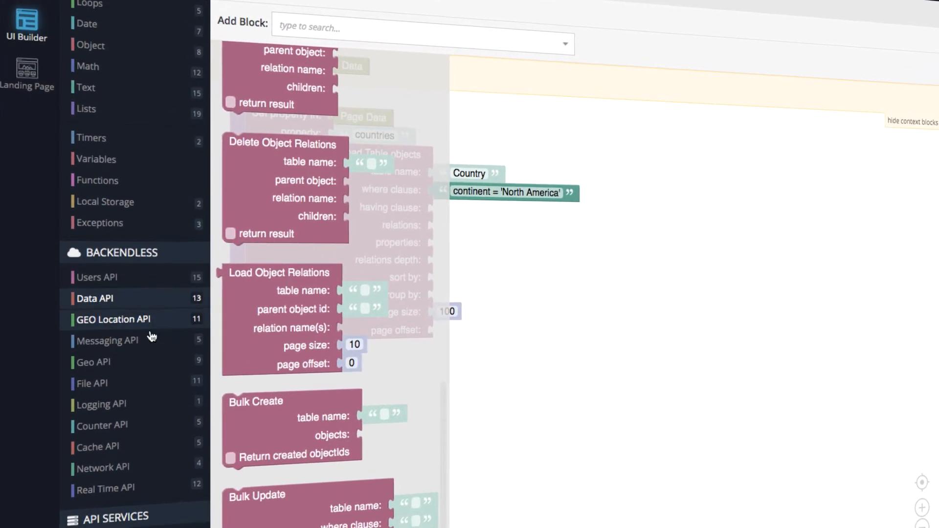
click(93, 383)
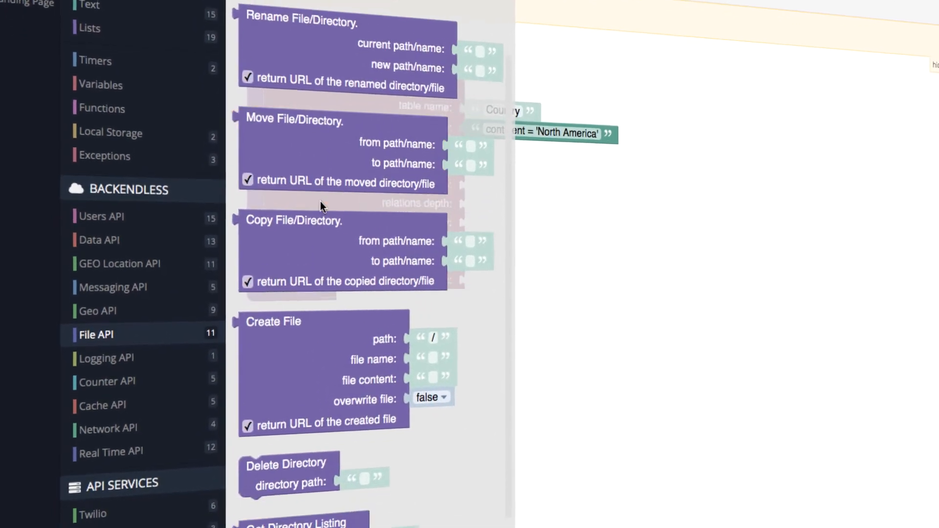
scroll(down, 3)
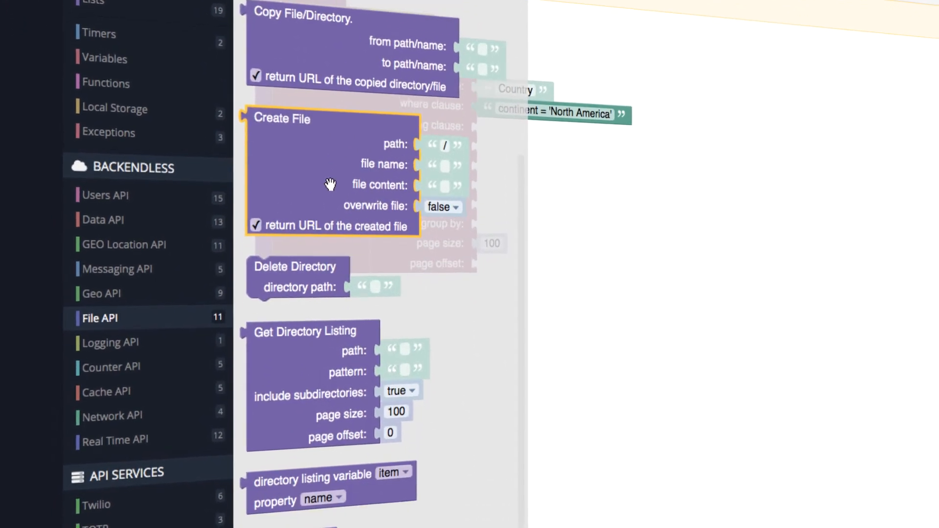
scroll(down, 3)
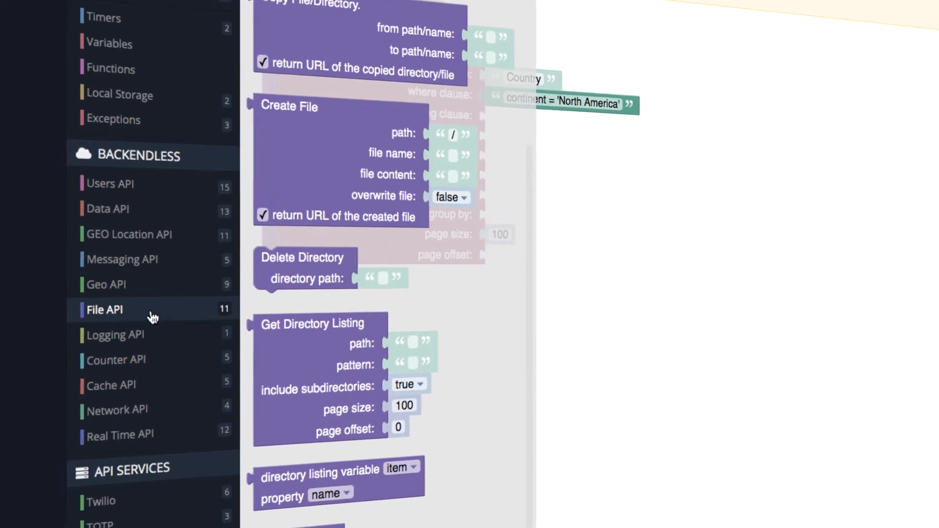
click(111, 184)
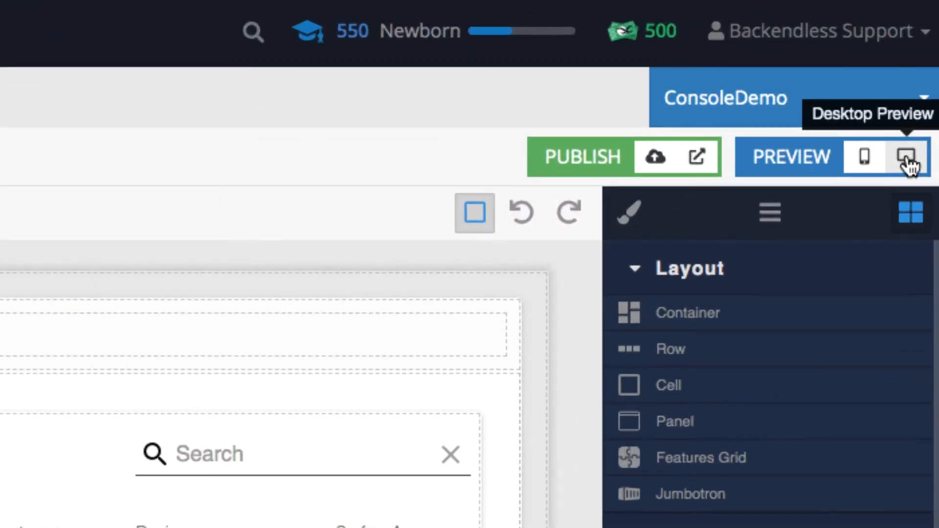
- Open Desktop Preview, then get the Mobile Preview QR code for countriesList
click(909, 157)
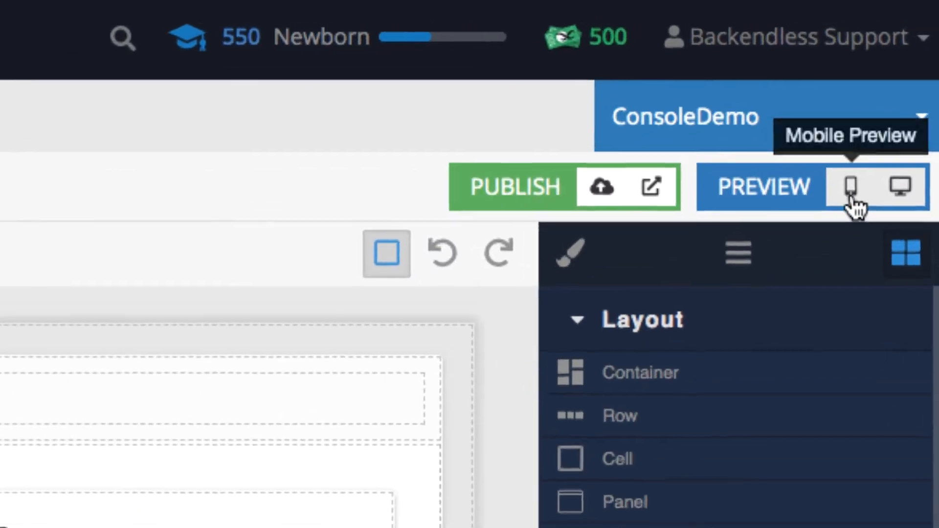
click(849, 187)
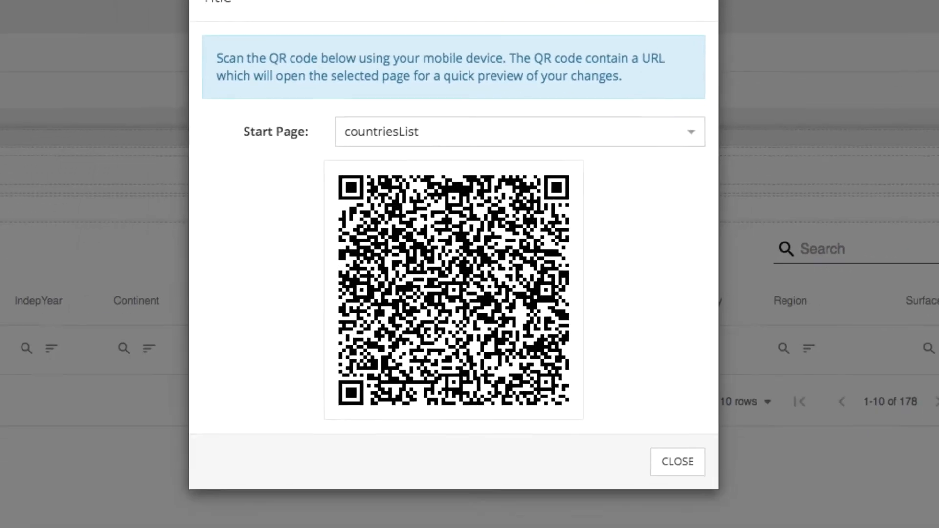